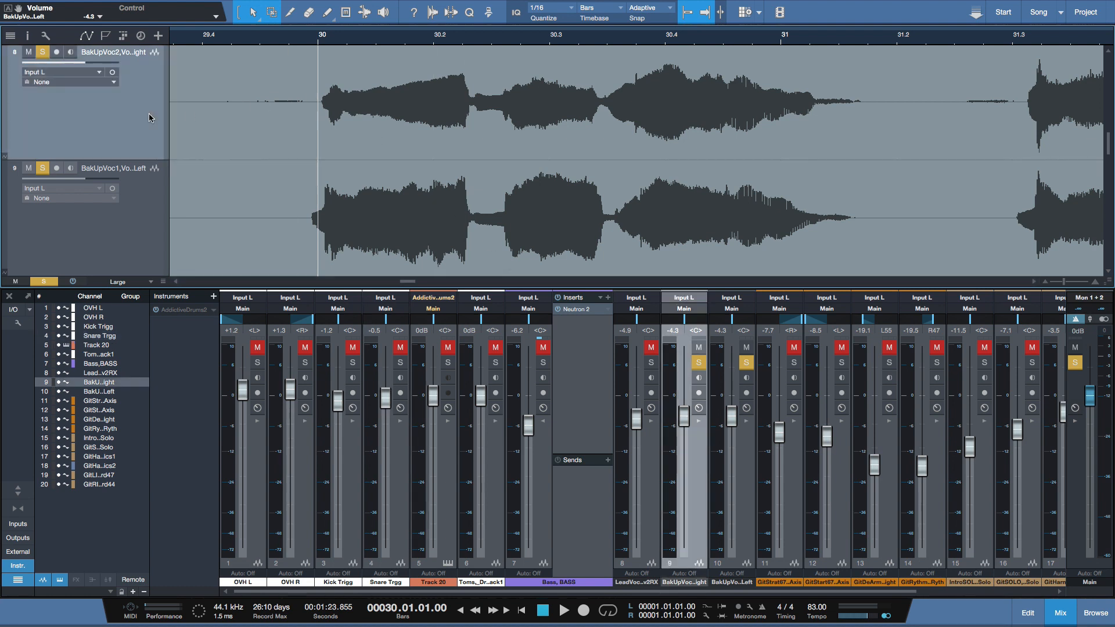
Select the upper BakUp Voc2 take and open it in Melodyne to show its pitch notes
left_click(97, 390)
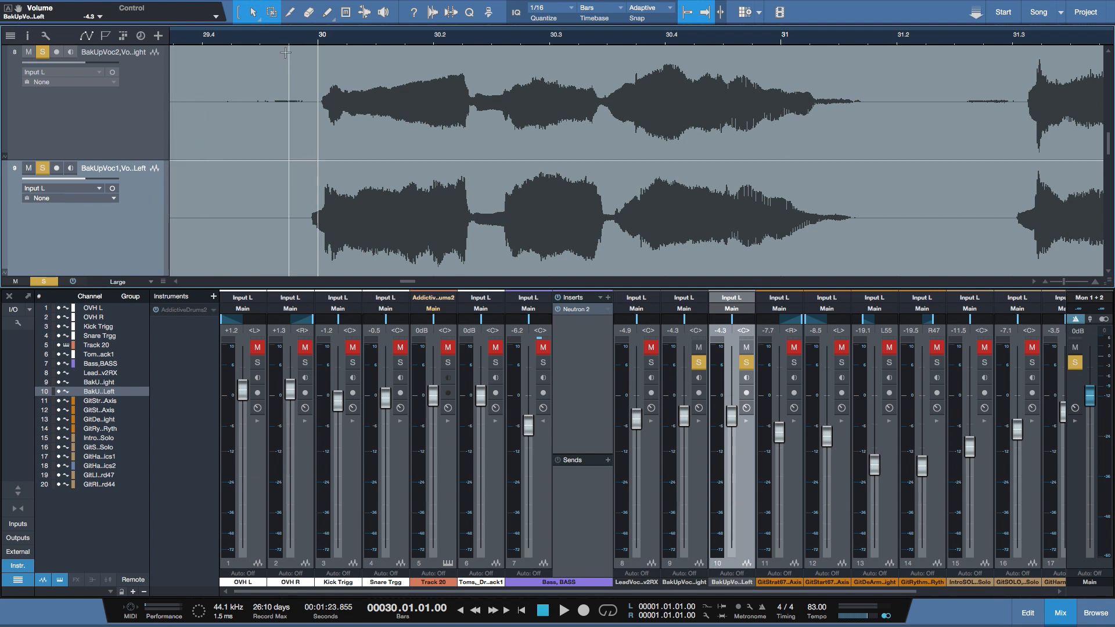
left_click(569, 107)
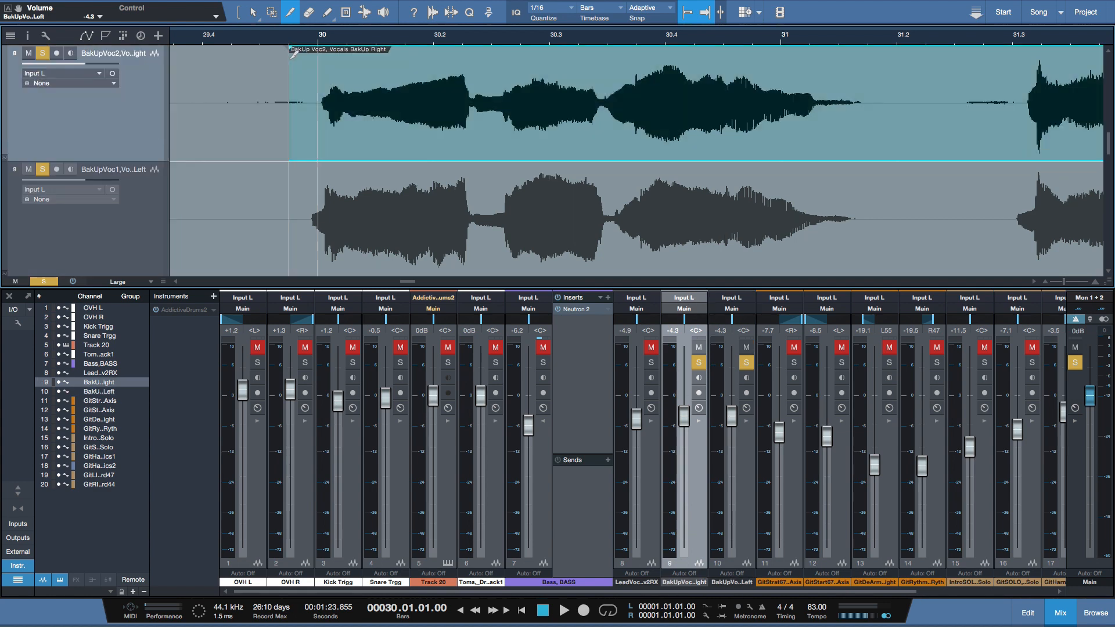
left_click(100, 391)
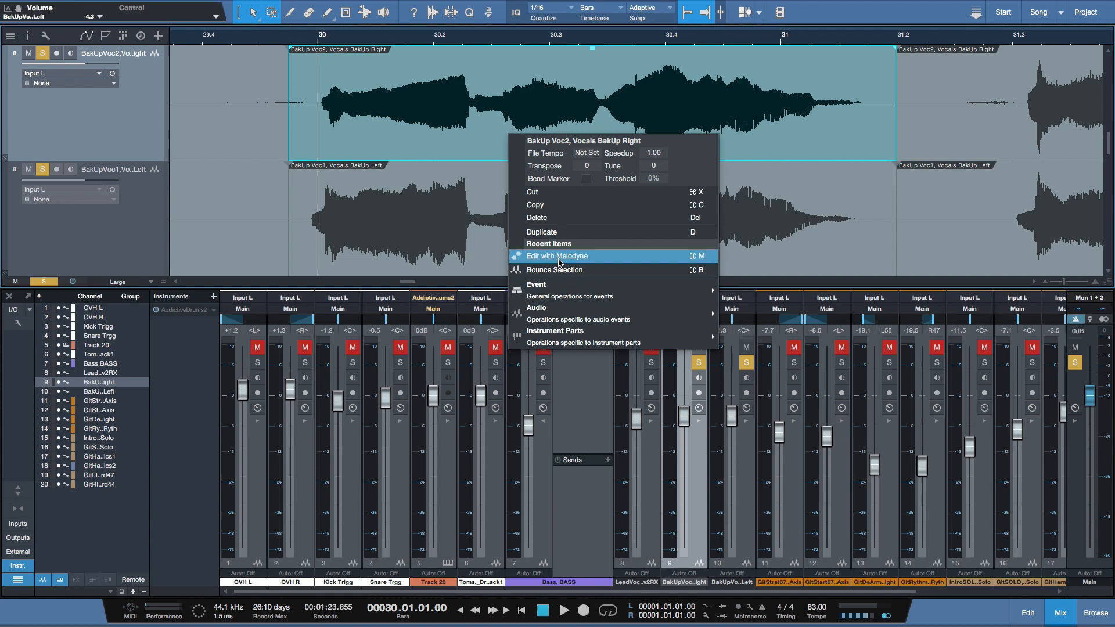
left_click(558, 256)
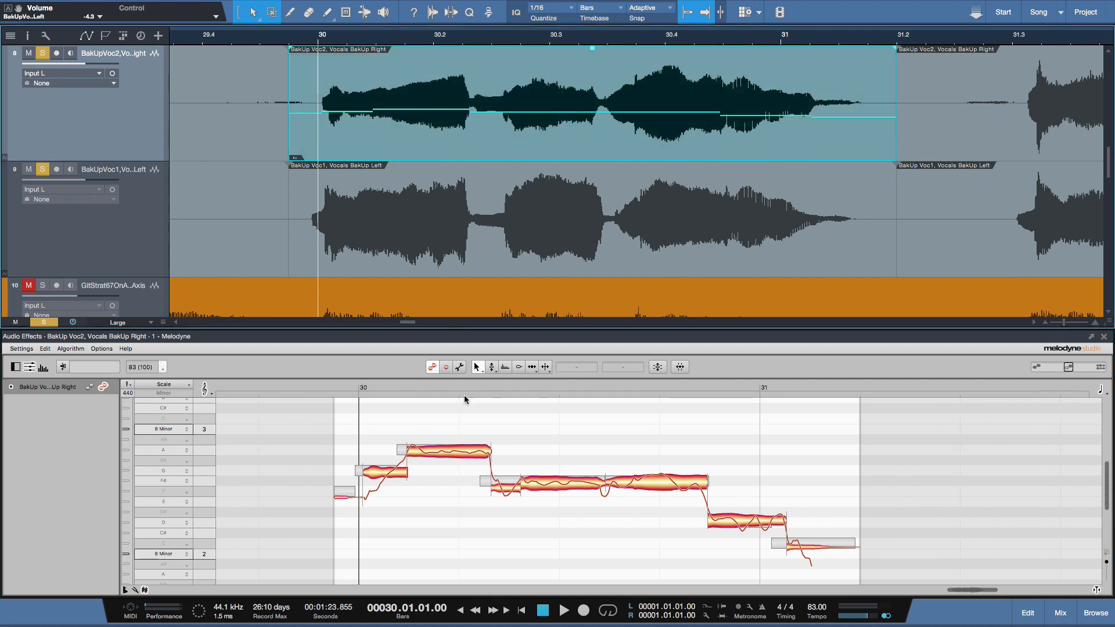
mouse_move(481, 262)
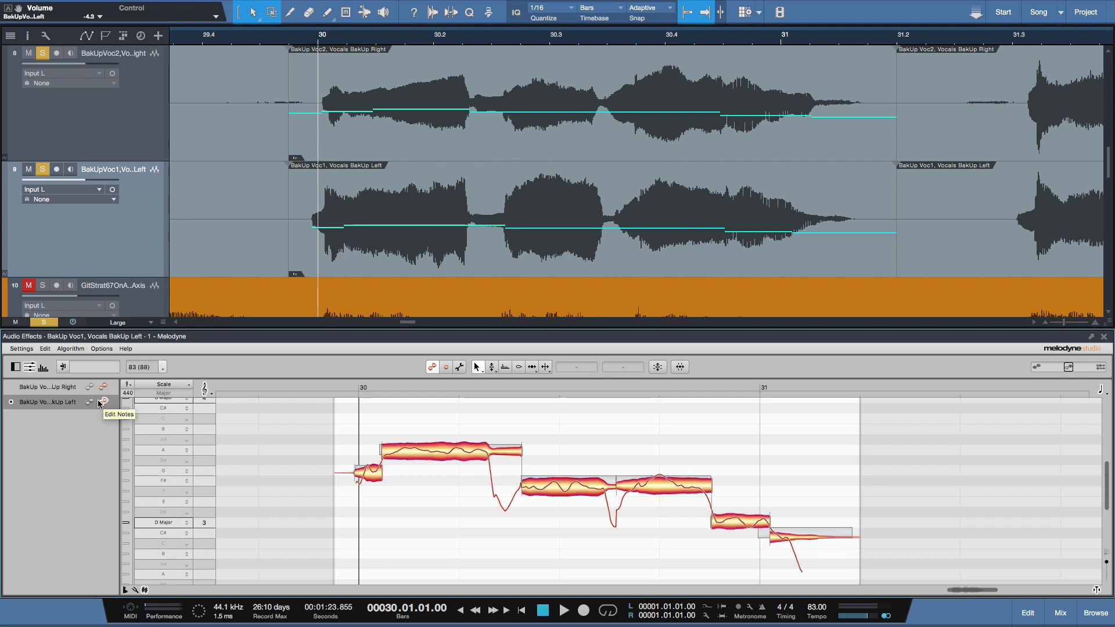
Show the upper BakUp Voc2 take's notes in the Melodyne editor
left_click(101, 402)
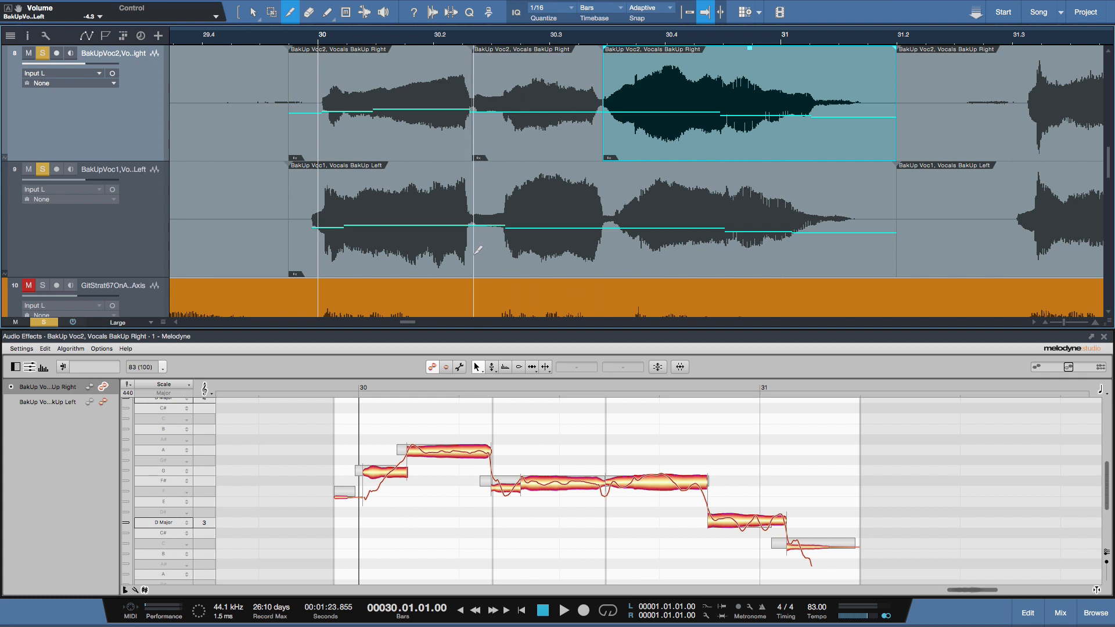
Cut the lower BakUp Voc1 take at the phrase boundary
left_click(46, 402)
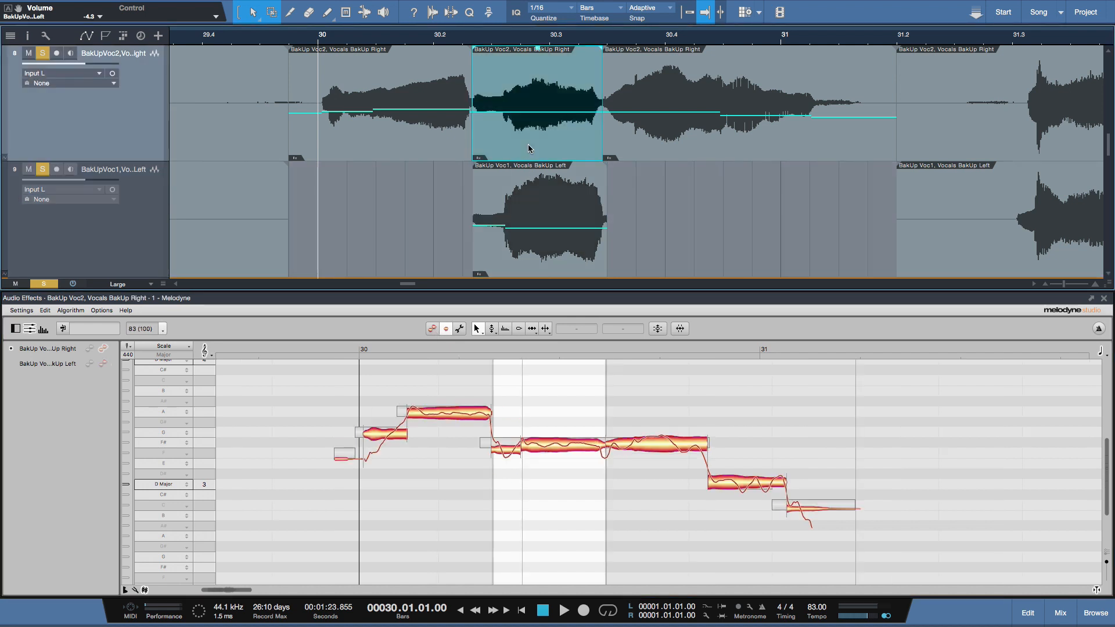
Delete the upper BakUp Voc2 take's middle phrase and select the remaining Voc2 events
right_click(530, 146)
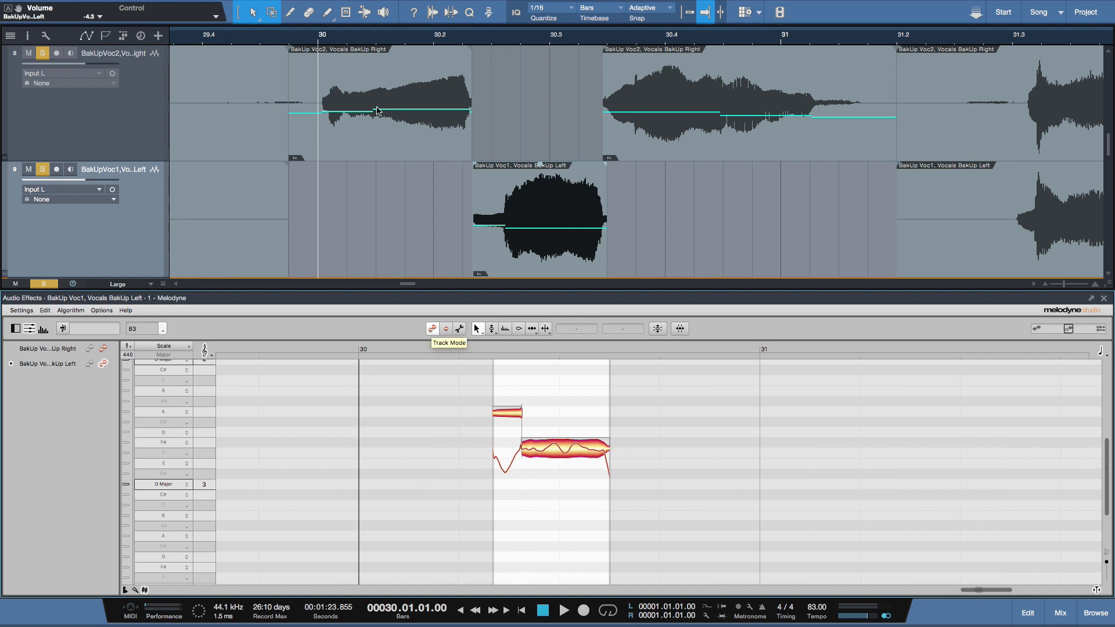
mouse_move(386, 144)
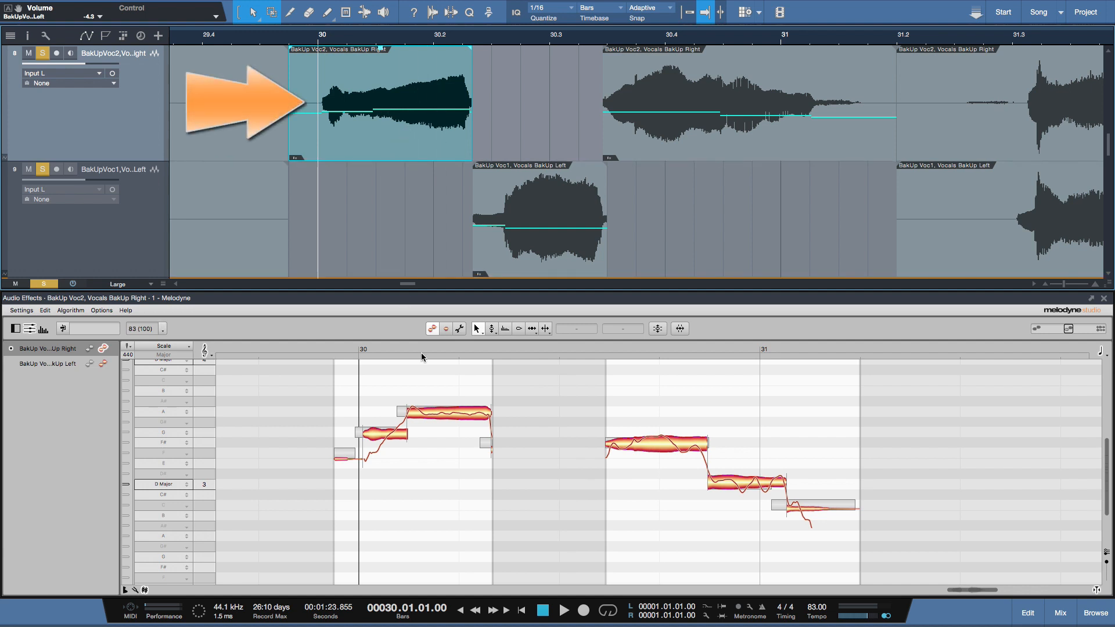
mouse_move(487, 381)
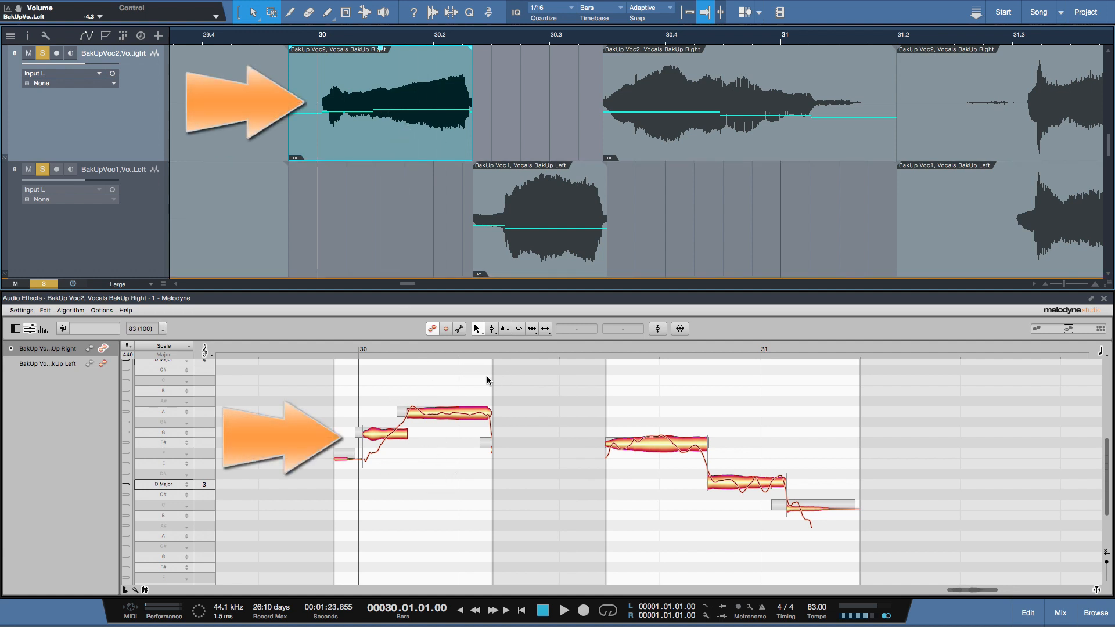
left_click(746, 103)
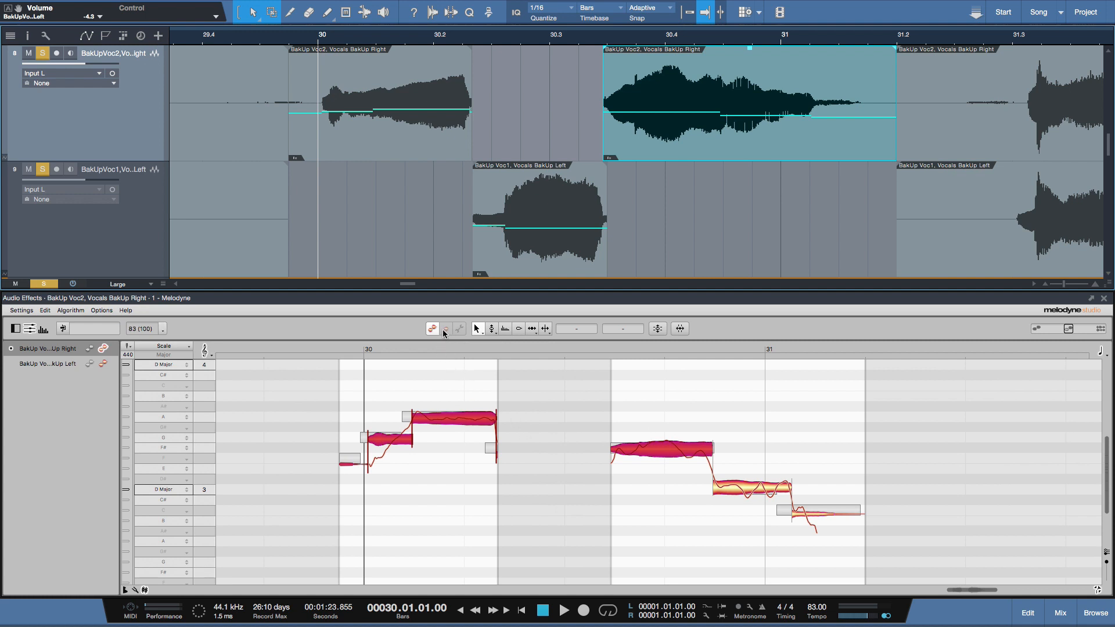
left_click(380, 103)
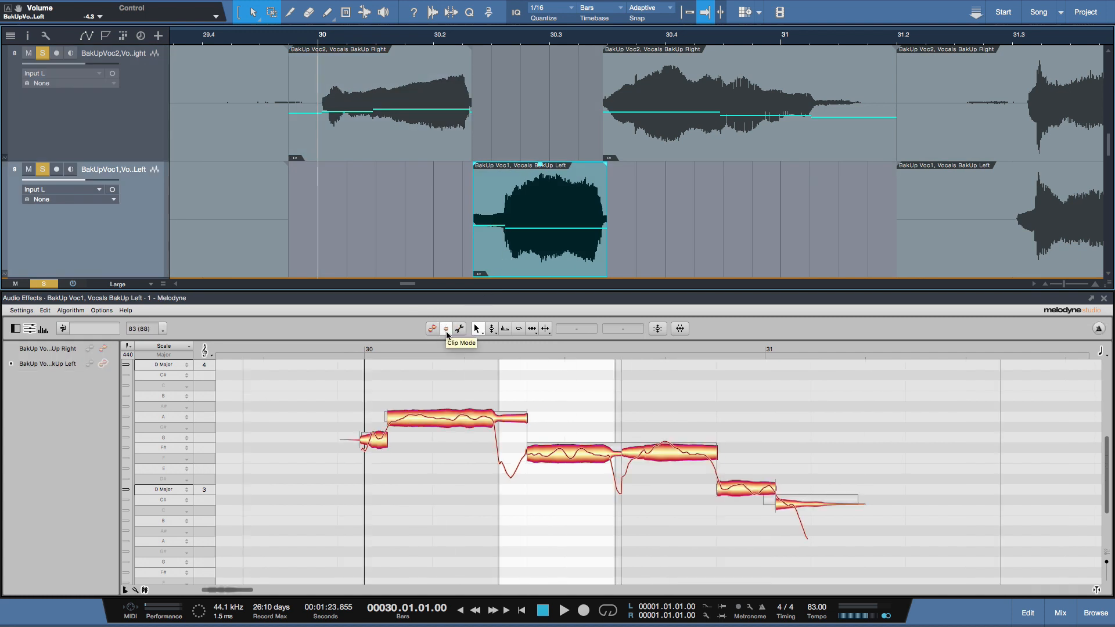
mouse_move(546, 247)
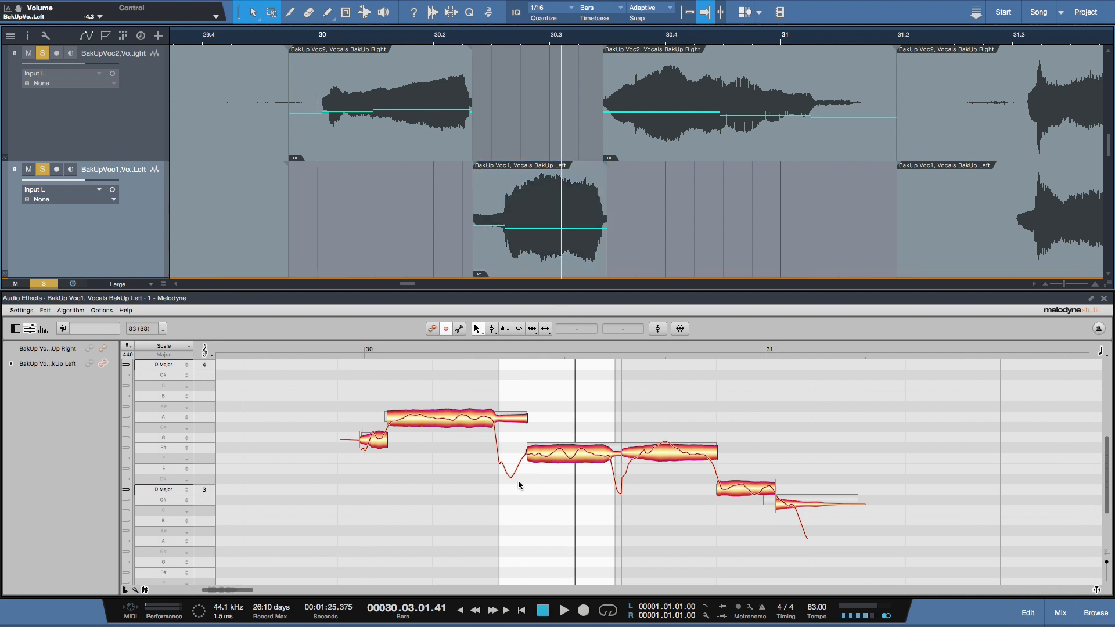
mouse_move(498, 402)
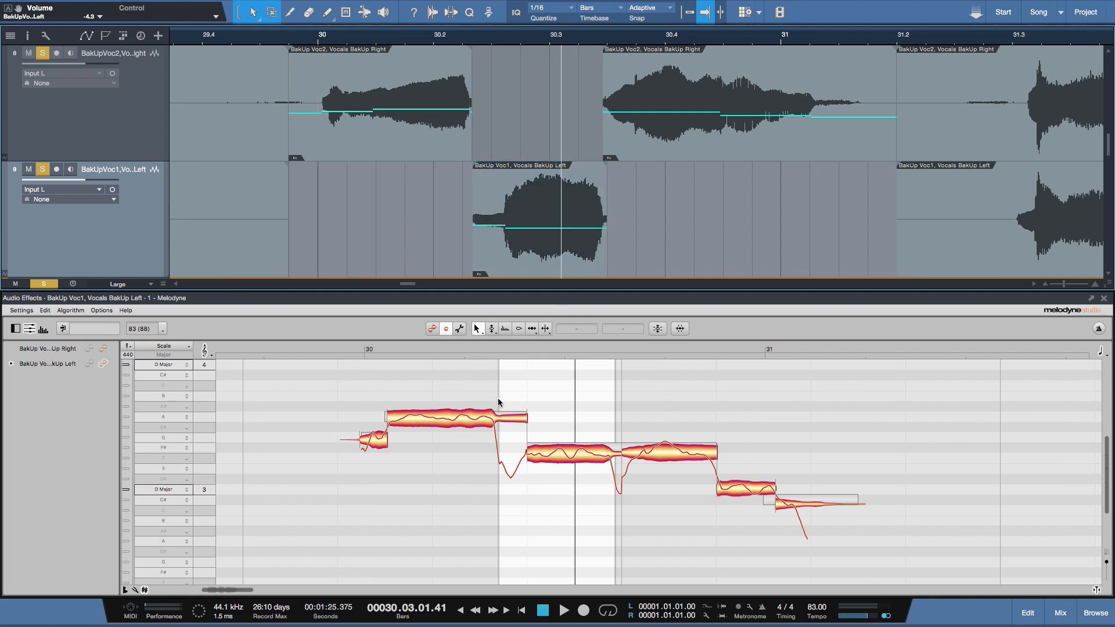
mouse_move(532, 278)
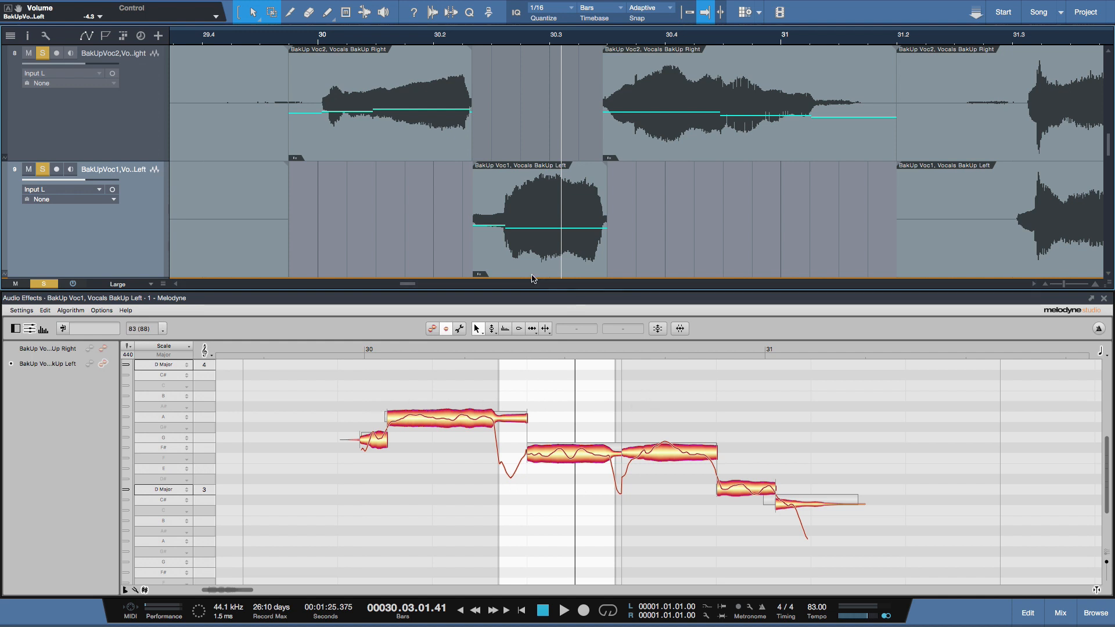
left_click(538, 217)
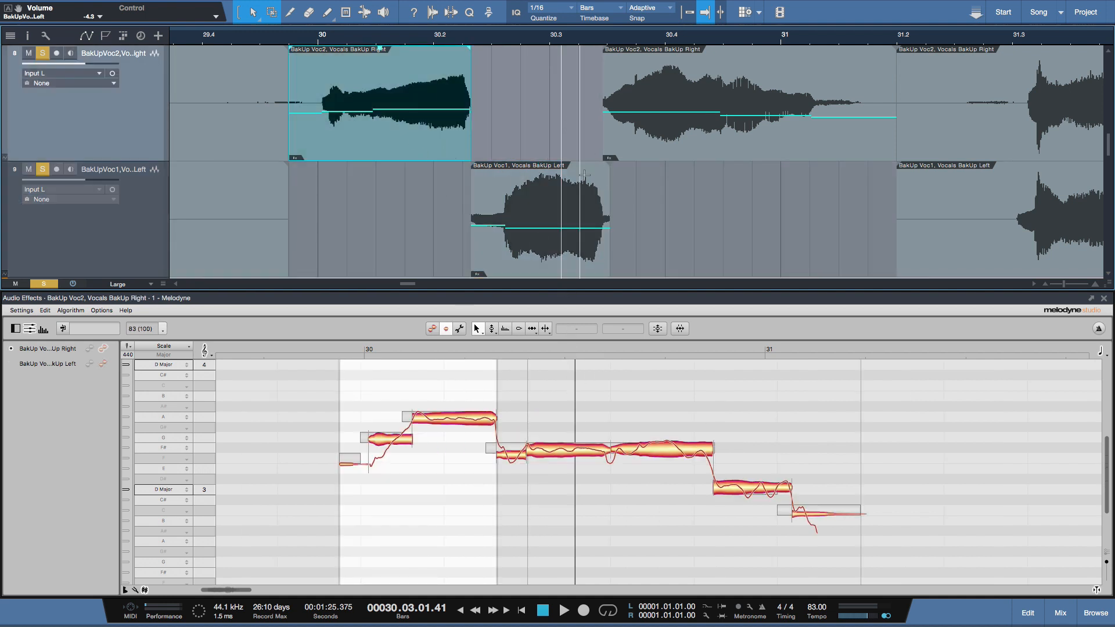
left_click(746, 104)
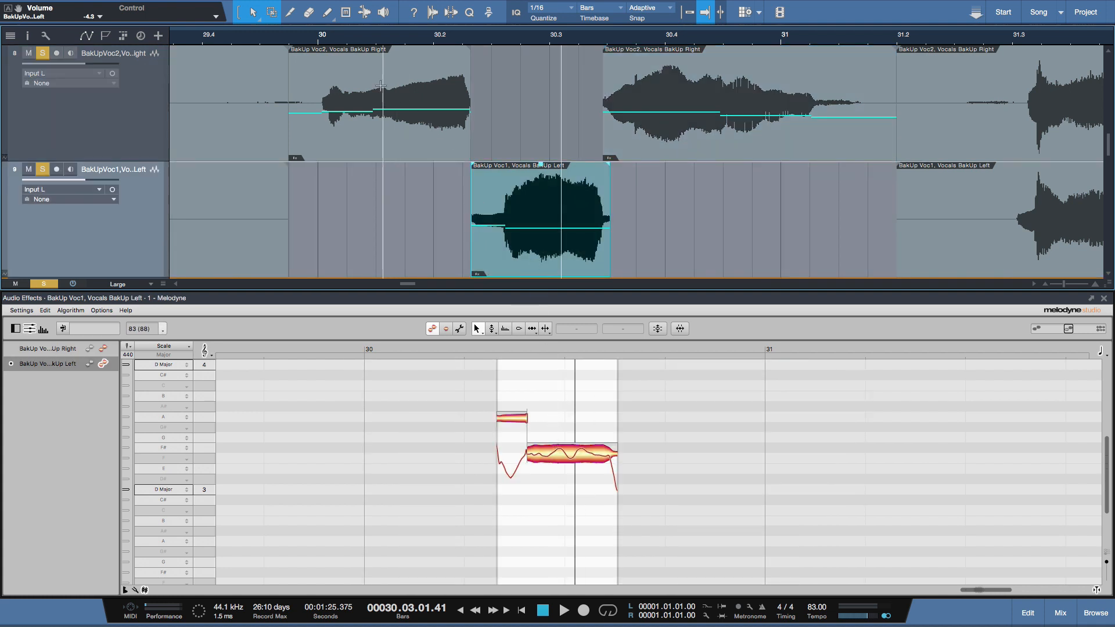
Set the playback start to bar 30 and play the comp to hear the crossfaded joins
left_click(315, 35)
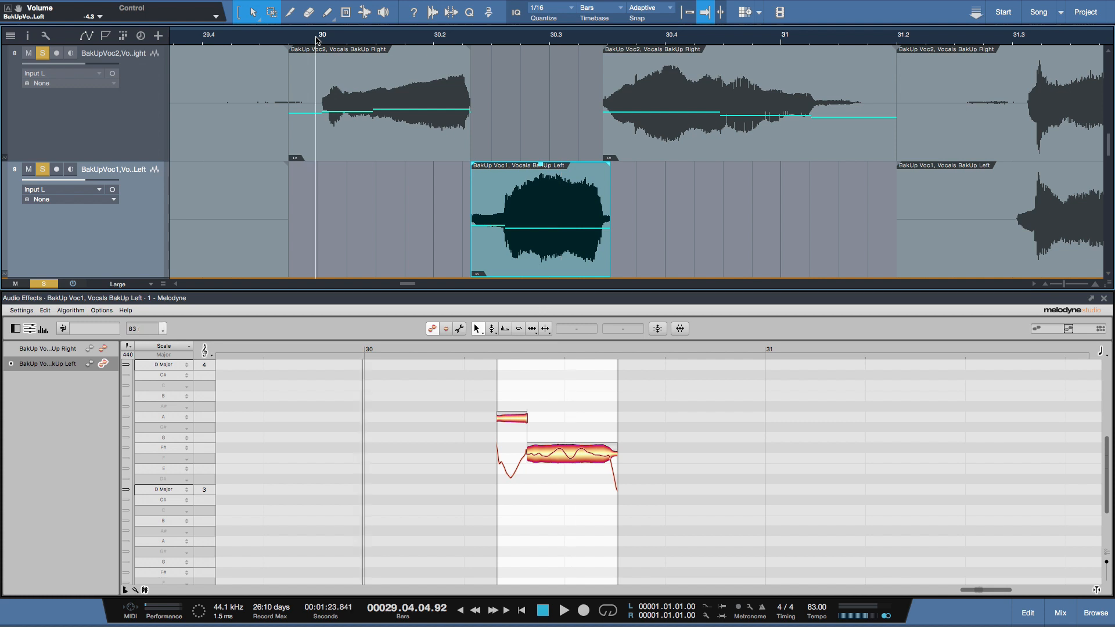
left_click(563, 610)
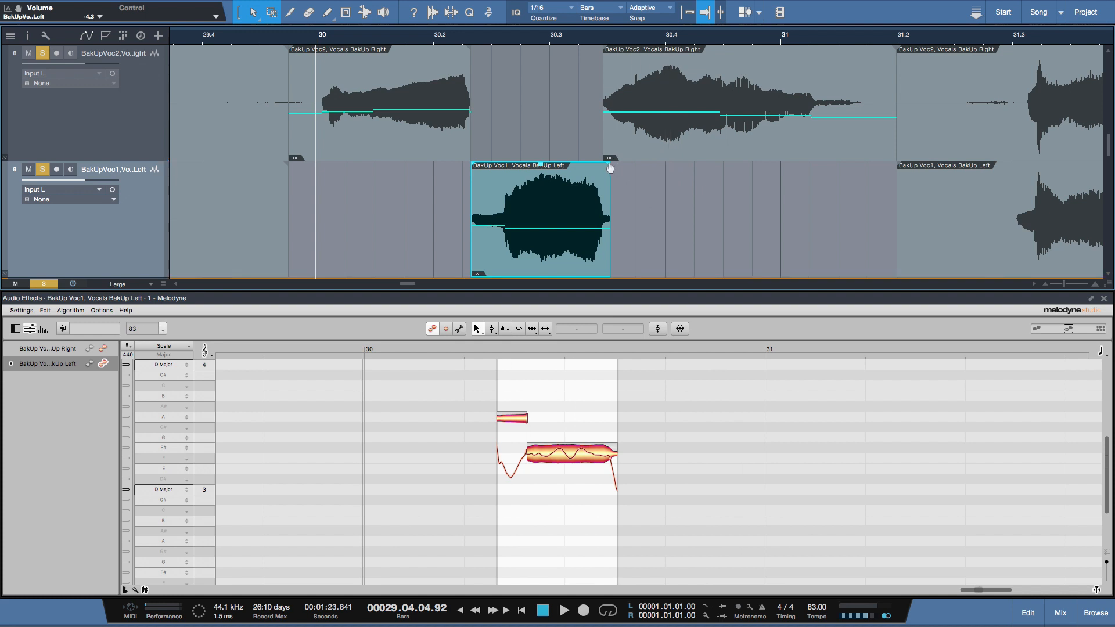
mouse_move(614, 142)
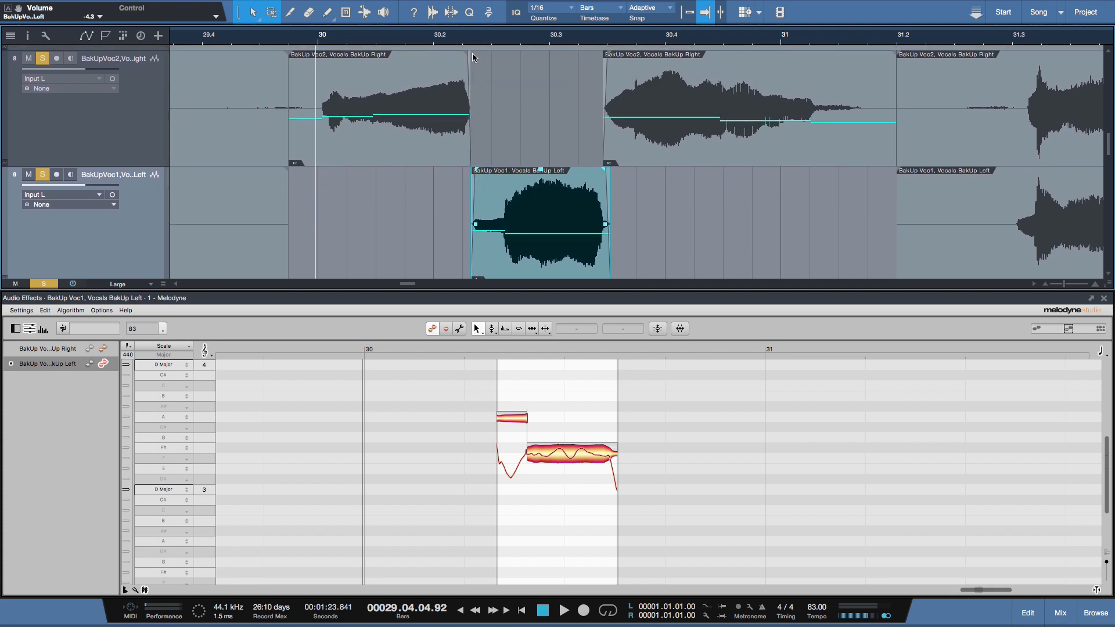
left_click(563, 610)
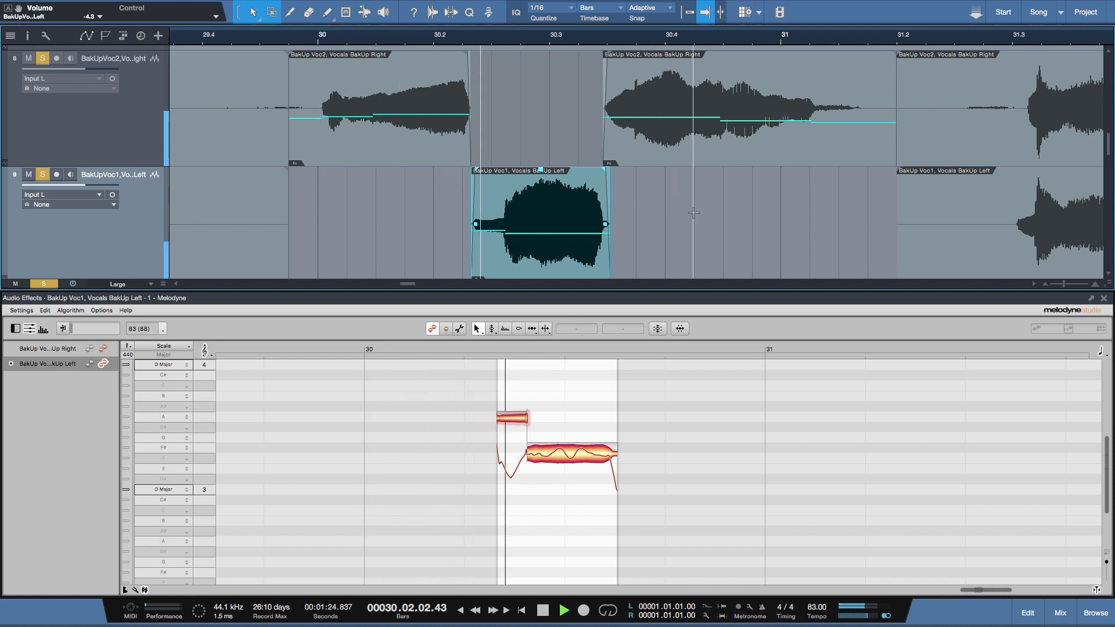
left_click(563, 610)
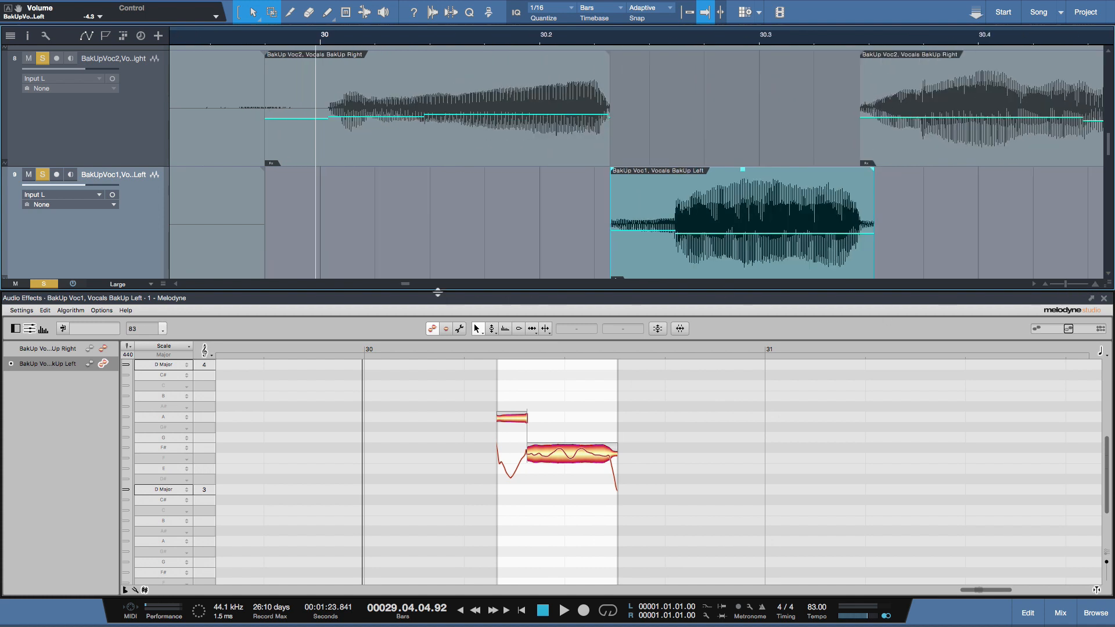
Adjust the crossfade at the clip junction and audition the comp again from bar 30
scroll("right", 3)
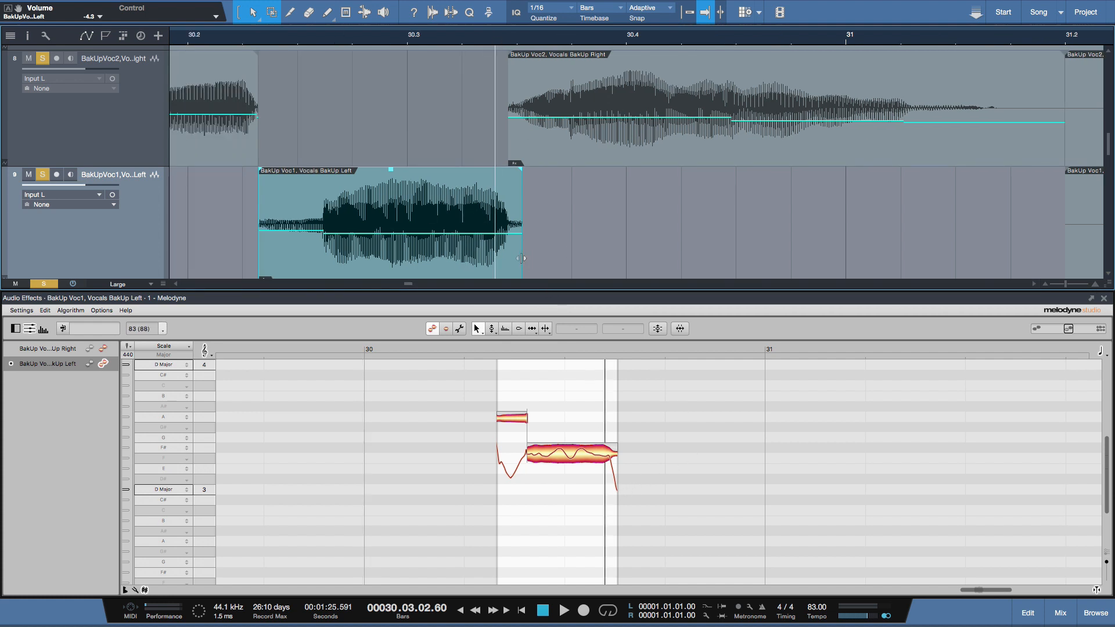
mouse_move(620, 425)
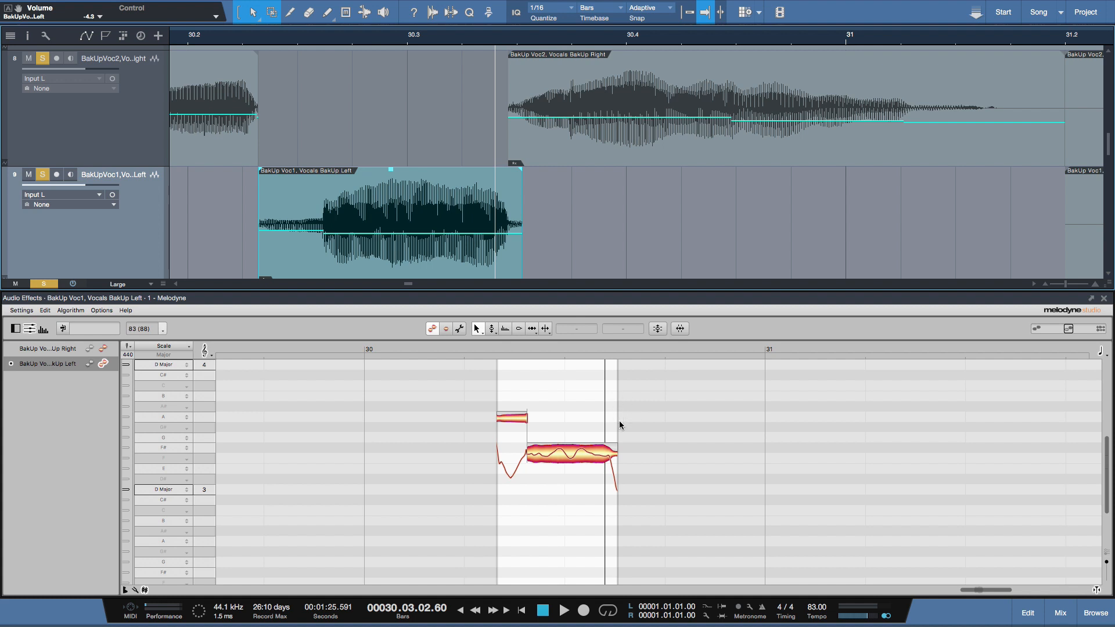
mouse_move(545, 237)
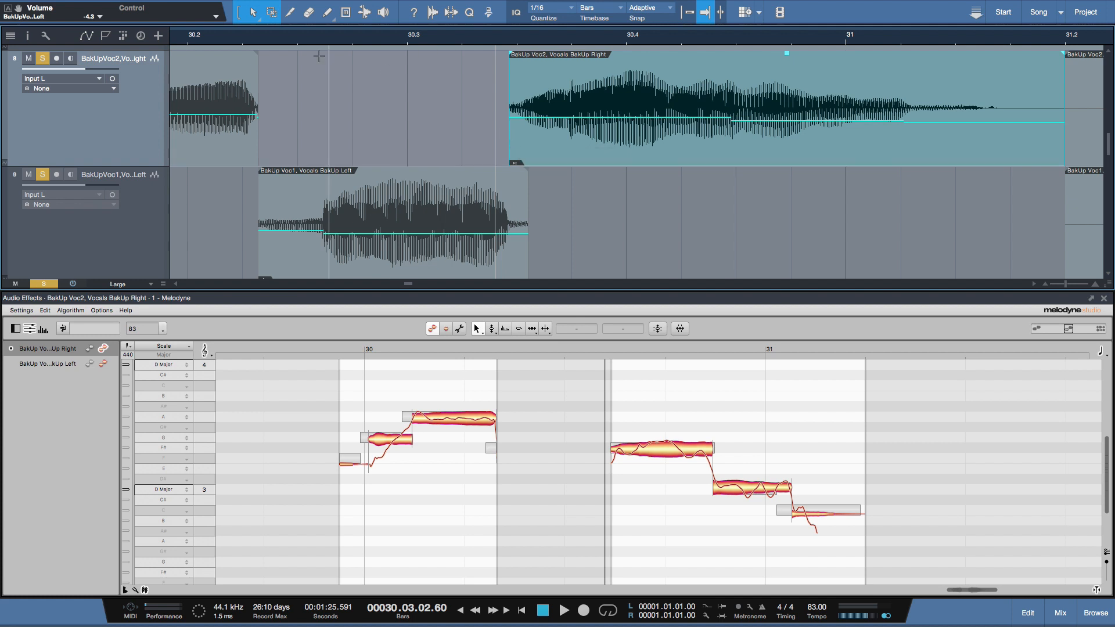
left_click(563, 610)
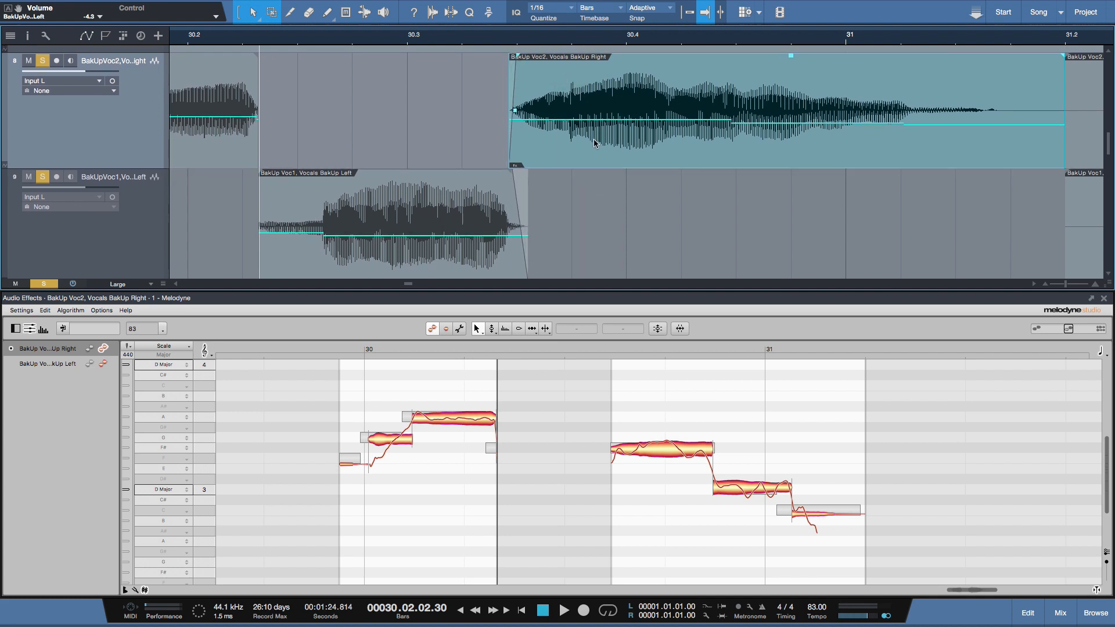
mouse_move(1044, 289)
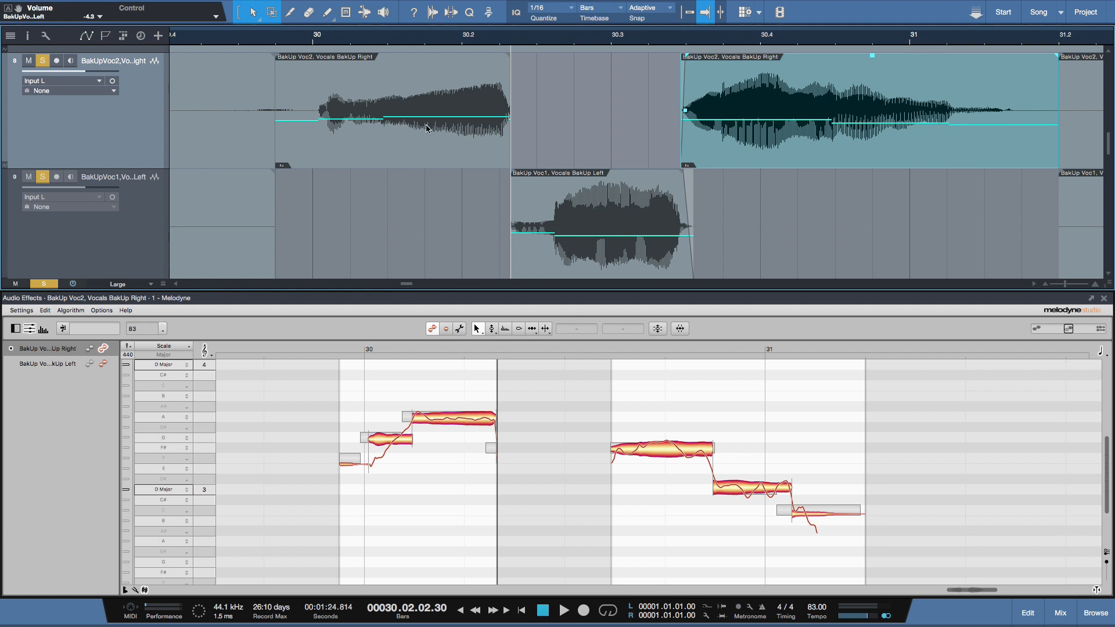
mouse_move(402, 134)
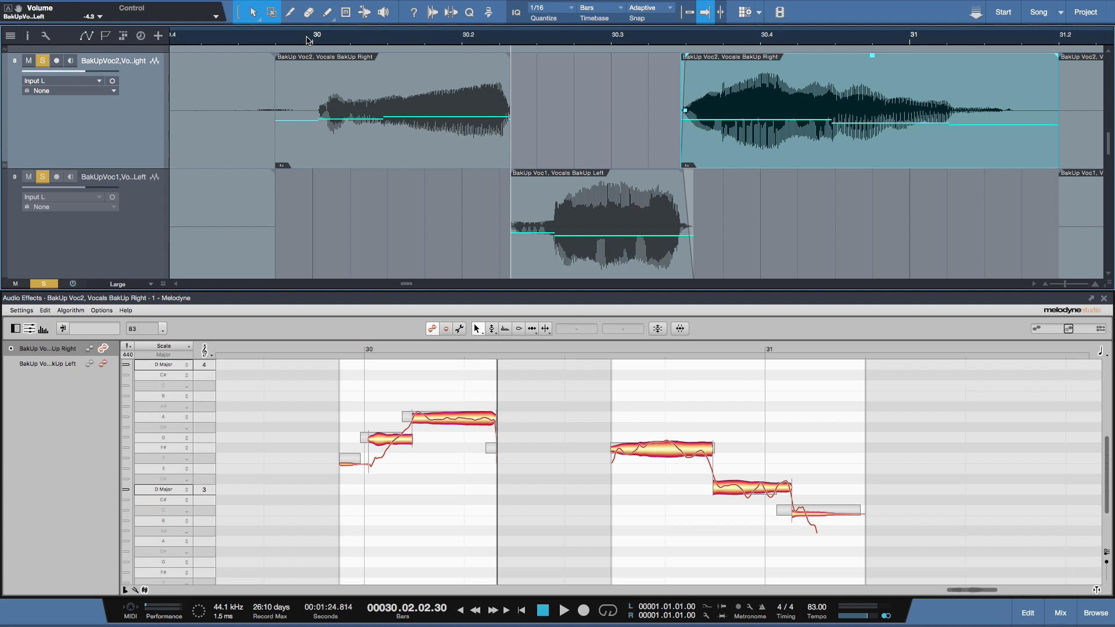
left_click(563, 610)
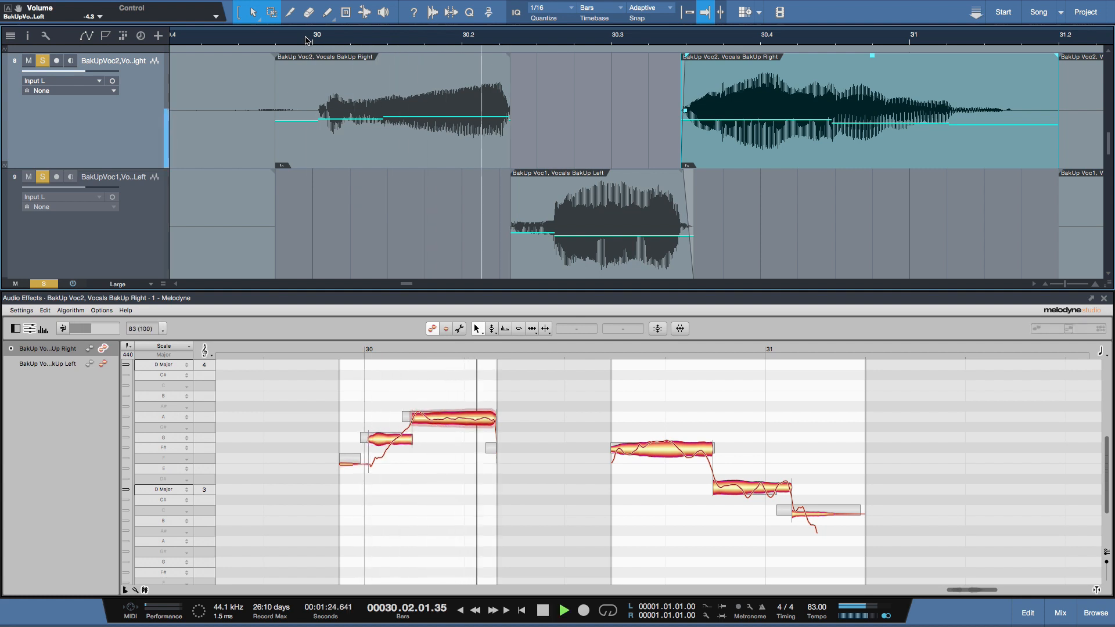
left_click(562, 610)
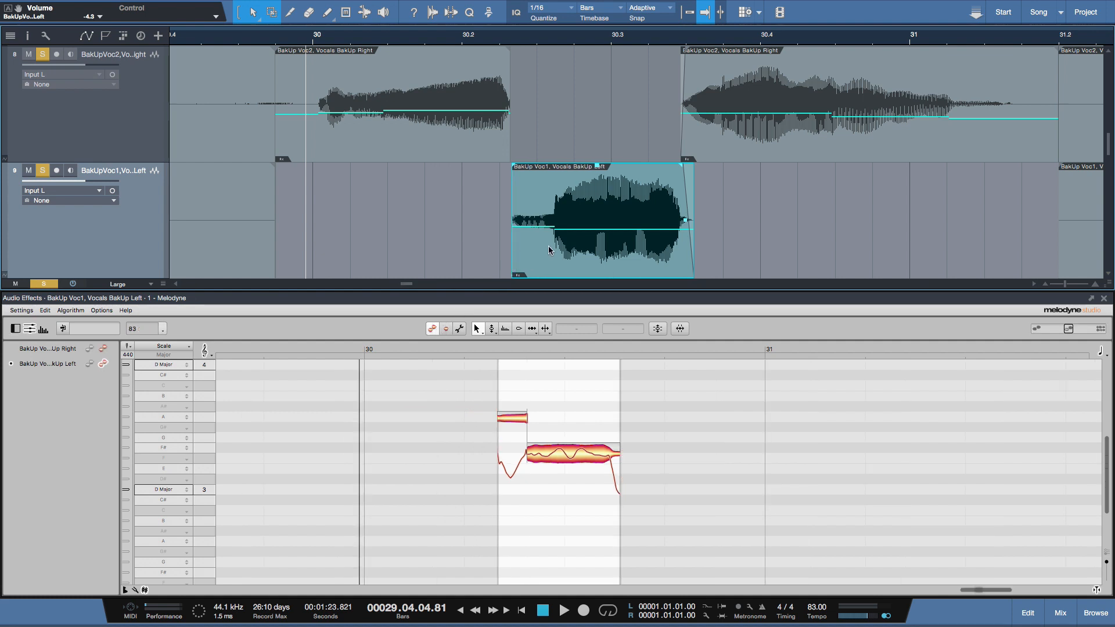
mouse_move(567, 259)
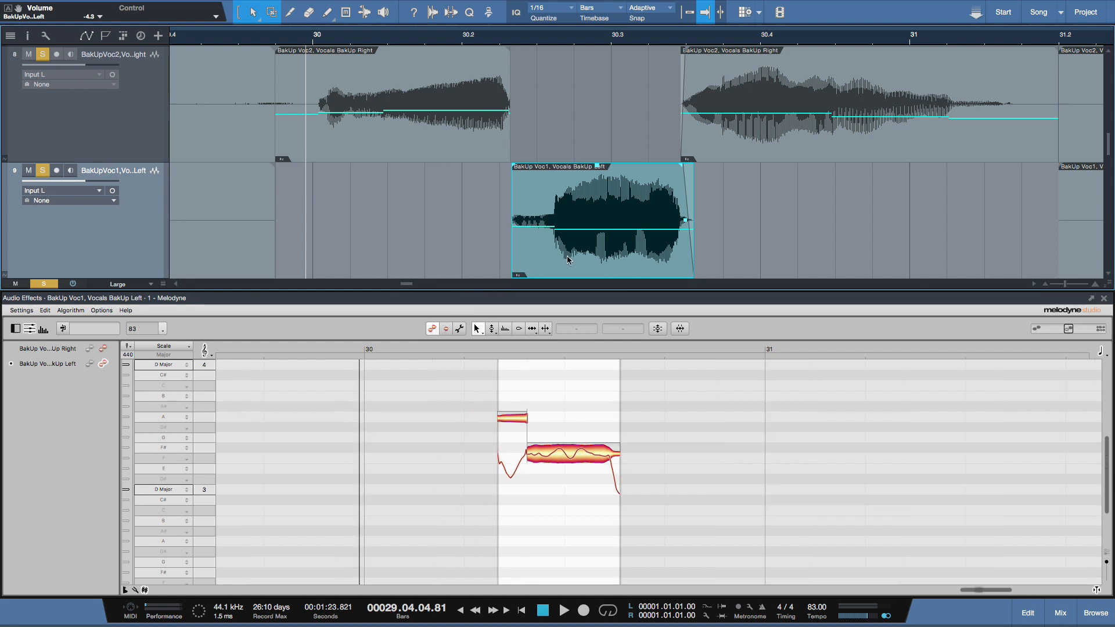
Select the Voc1 clip, then load the later BakUp Voc2 phrase into Melodyne
left_click(390, 99)
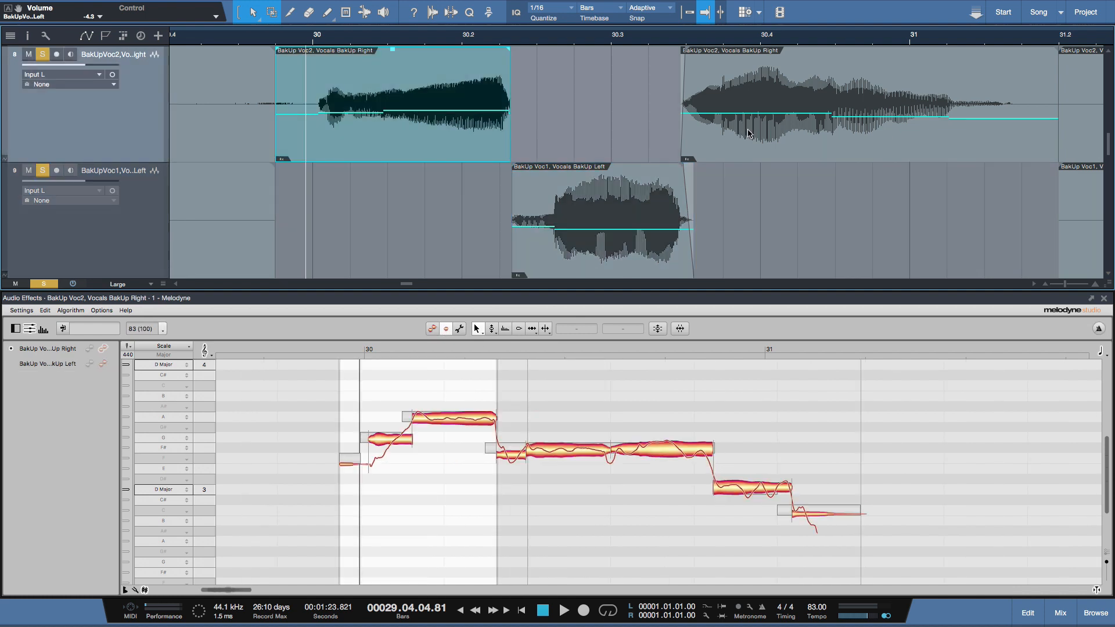
left_click(782, 99)
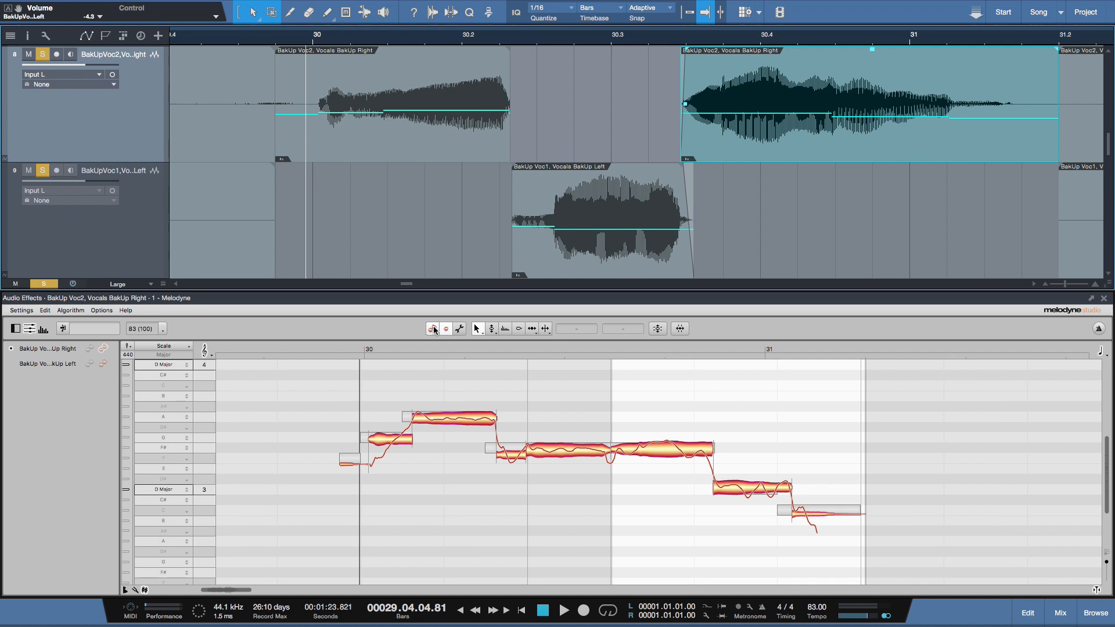